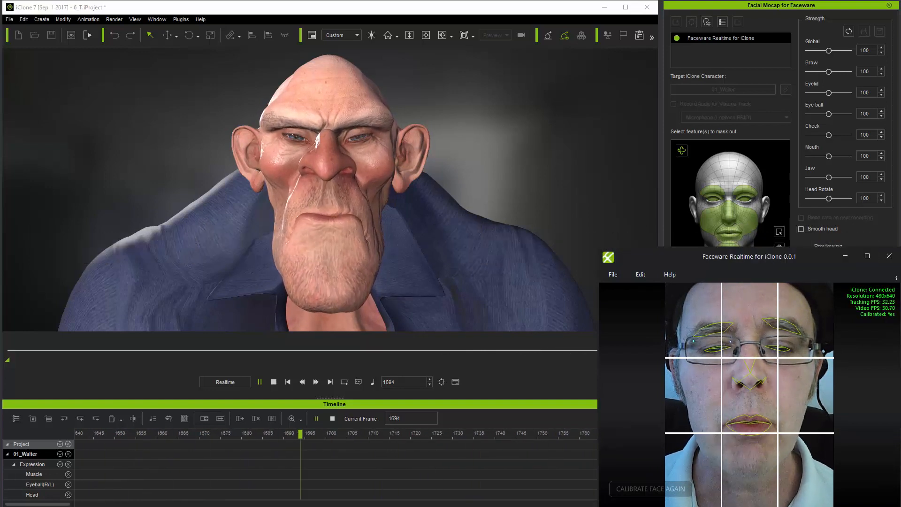
- Open the Faceware Realtime tracker settings from the Edit menu
click(640, 274)
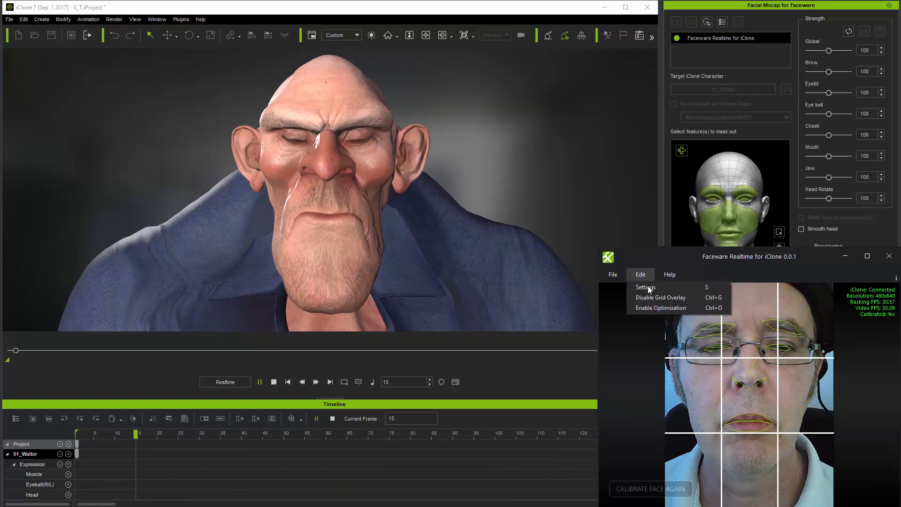
click(645, 287)
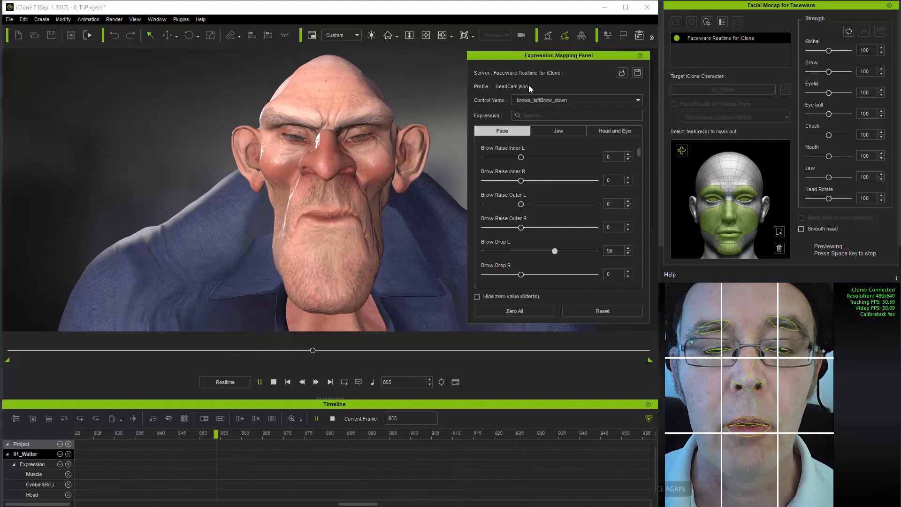
- Load the HeadCam.json mapping profile from the MappingProfile folder
click(622, 72)
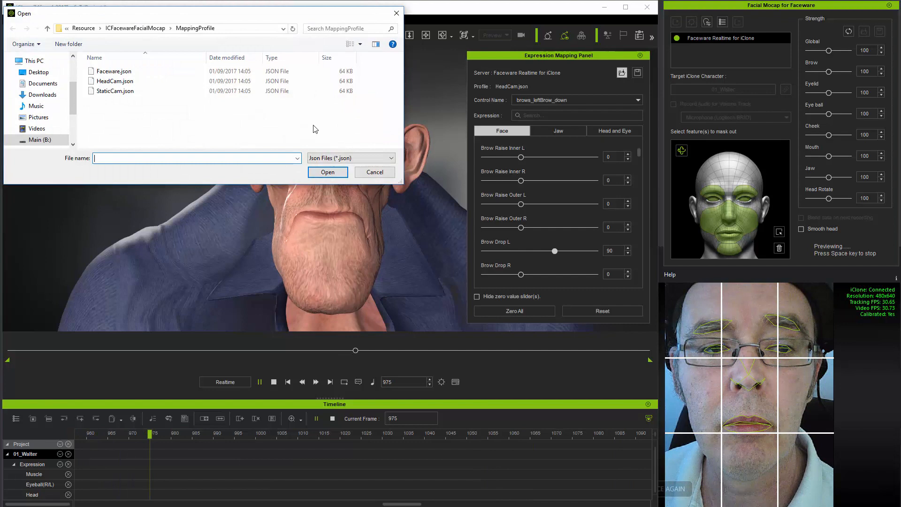
click(115, 81)
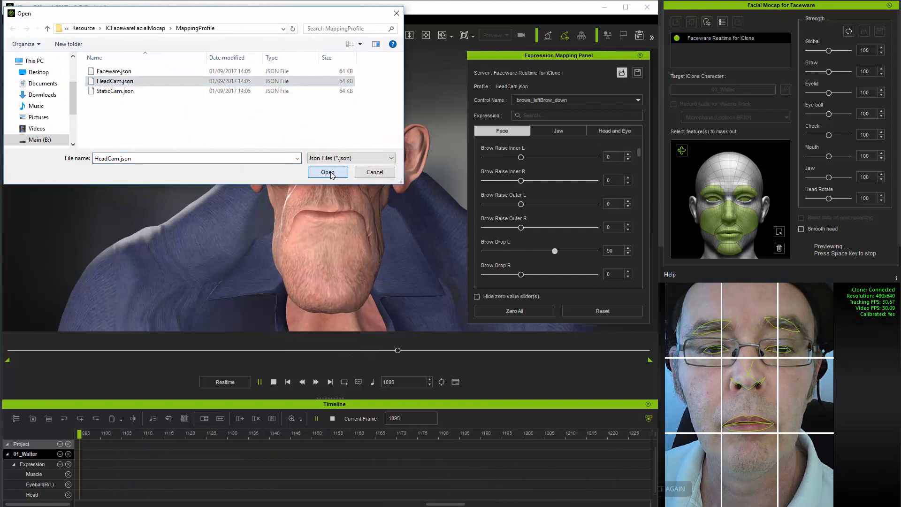
click(327, 172)
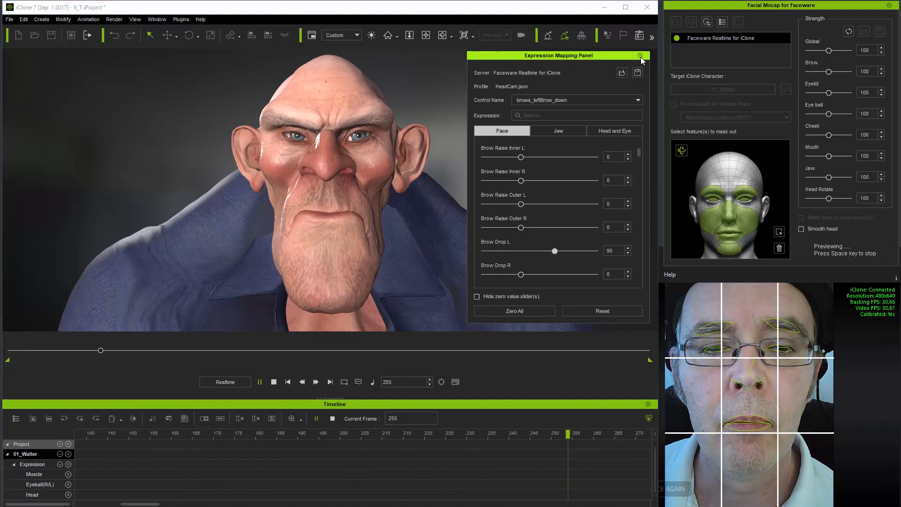
- Close the expression mapping panel and reopen Edit > Settings in Faceware Realtime
click(640, 55)
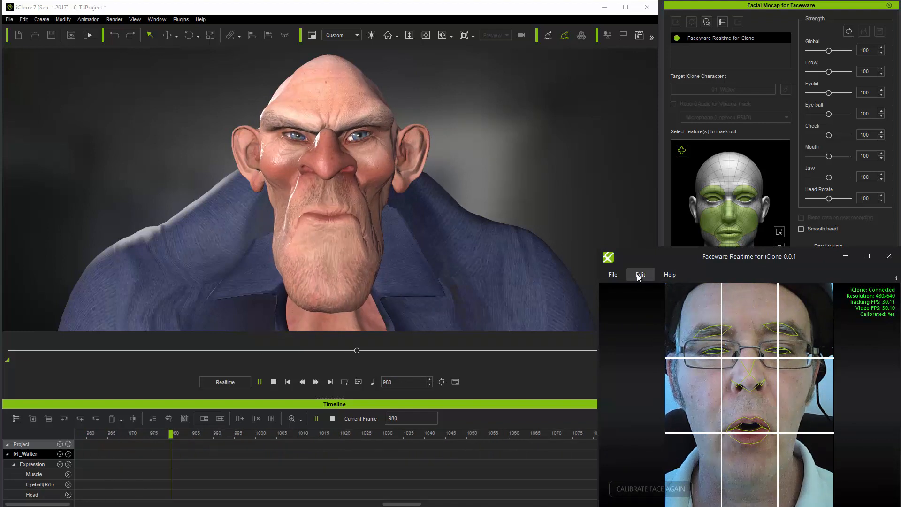
click(640, 274)
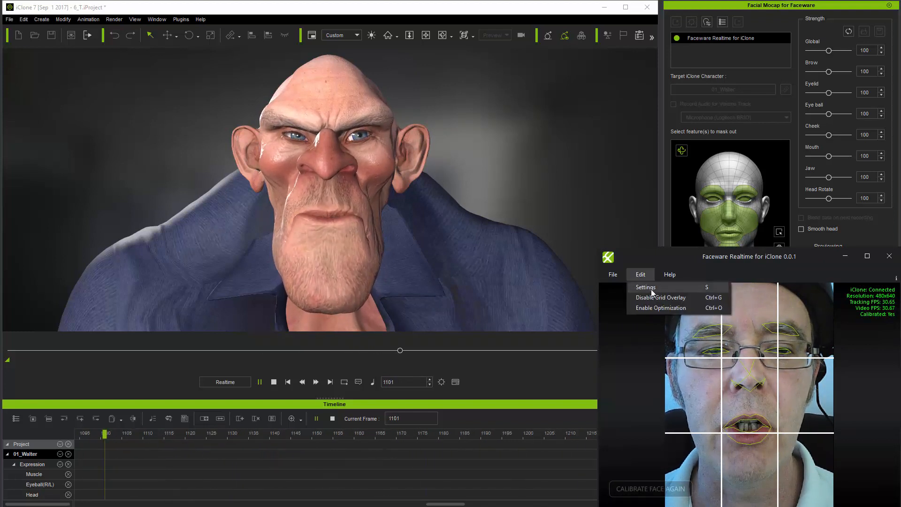
click(644, 286)
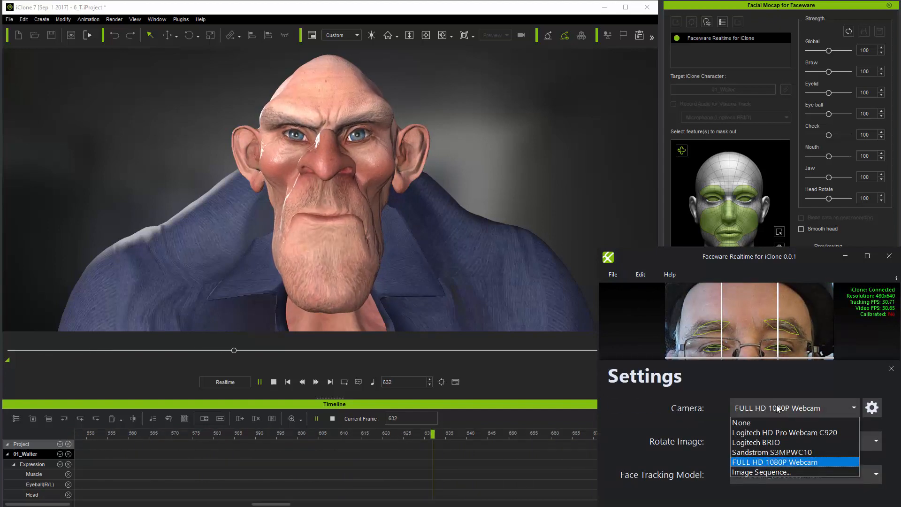
mouse_move(759, 472)
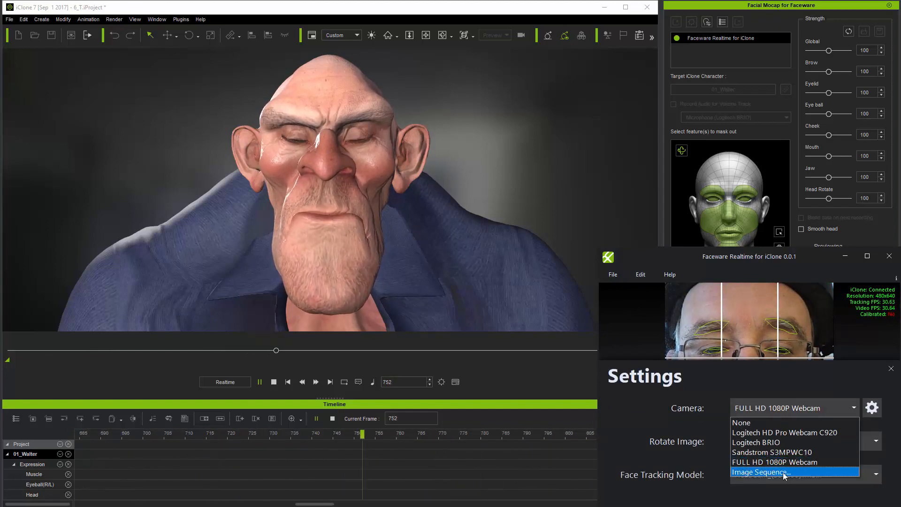
- Set the camera source to the Test2 image sequence in Desktop > PNGSeq
click(759, 471)
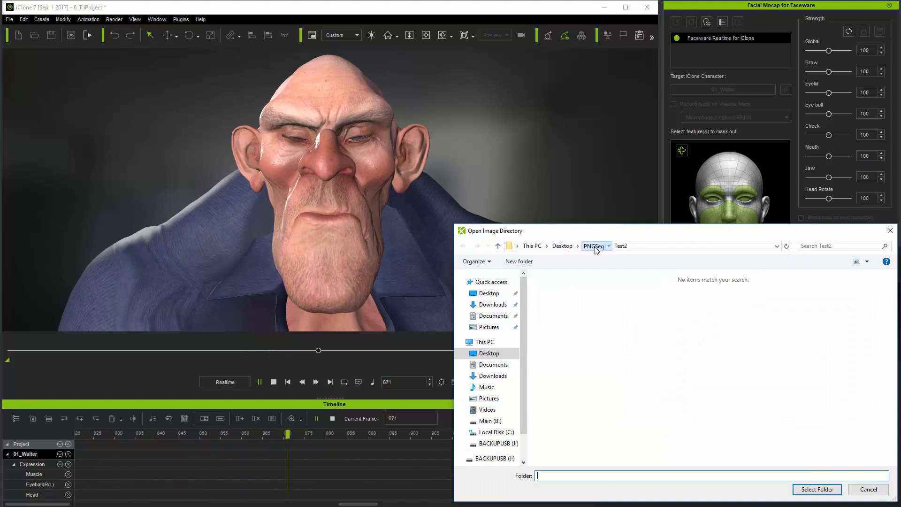
click(594, 246)
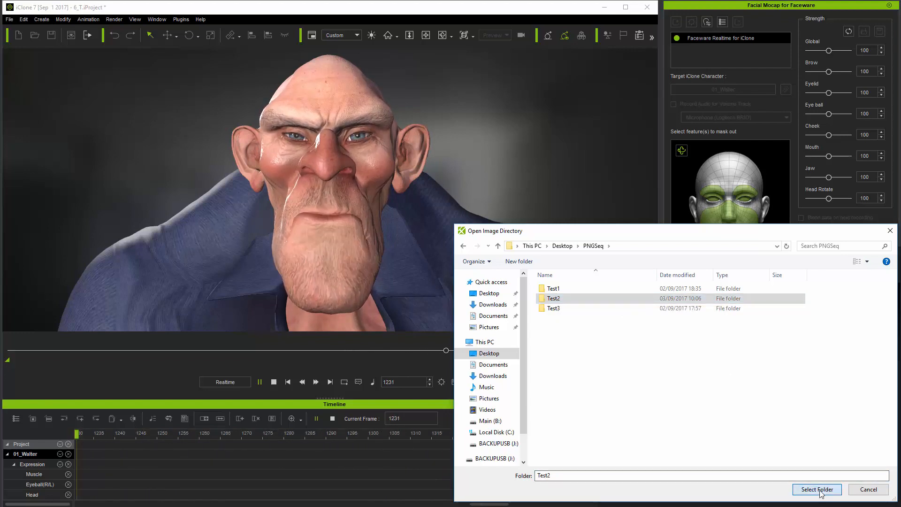
click(816, 489)
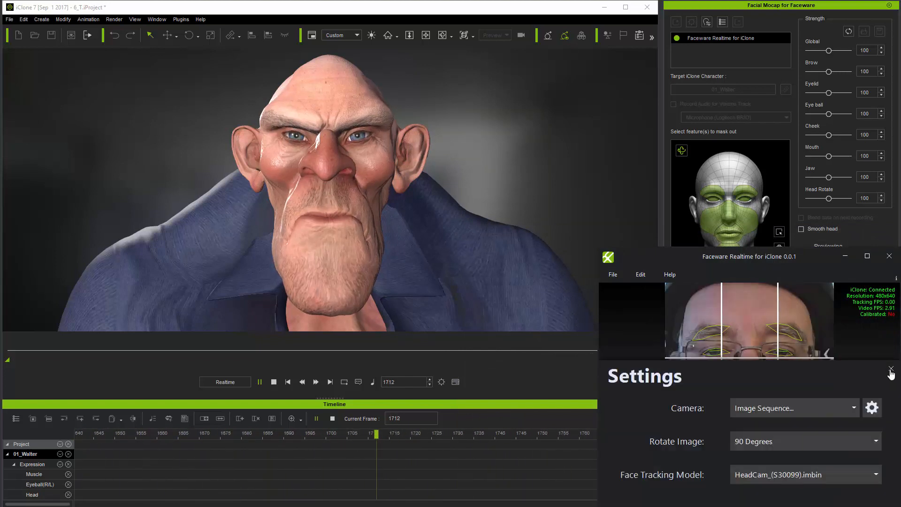
- Close Settings, preview tracking on the image sequence, then reopen the Edit menu
click(891, 368)
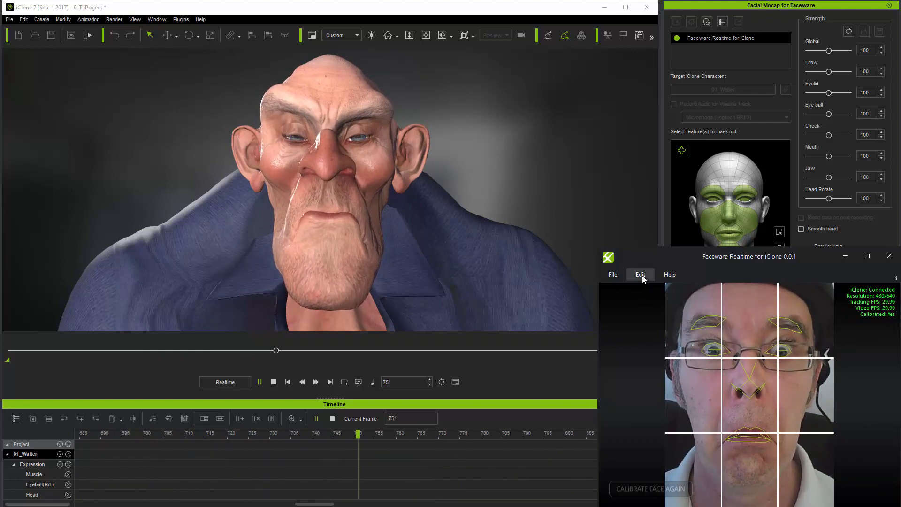
click(639, 274)
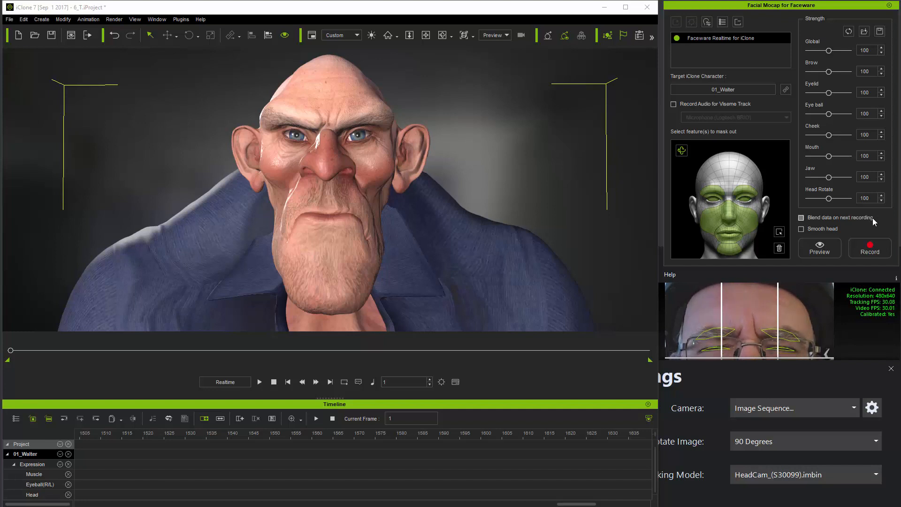
- Switch the camera to Logitech HD Pro Webcam C920 with 0 Degrees rotation
click(855, 407)
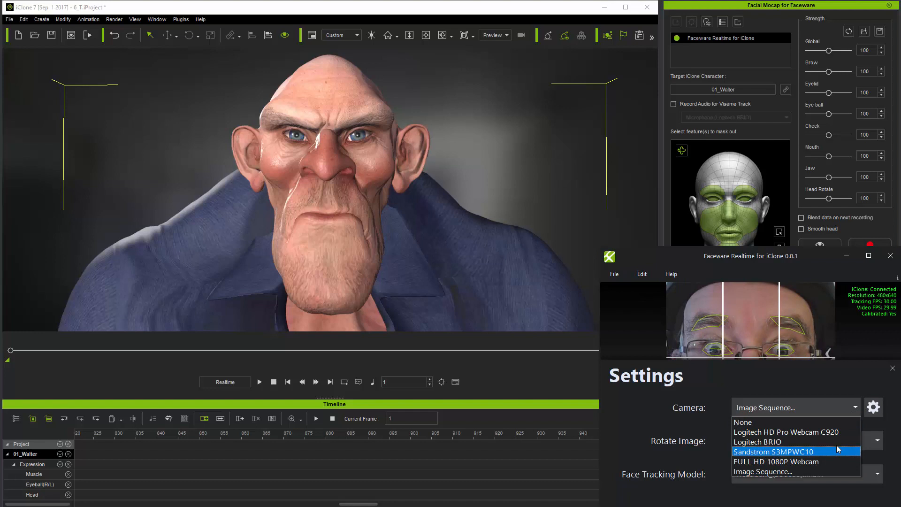
click(788, 431)
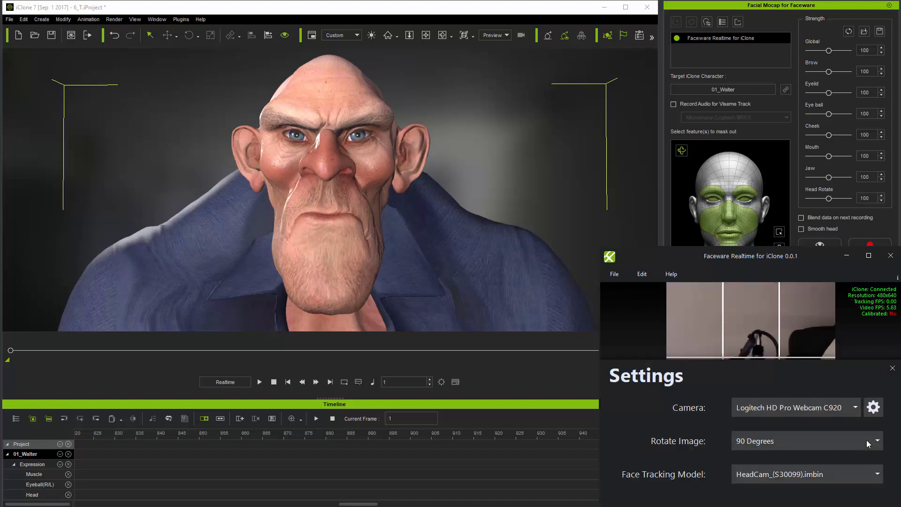
click(804, 441)
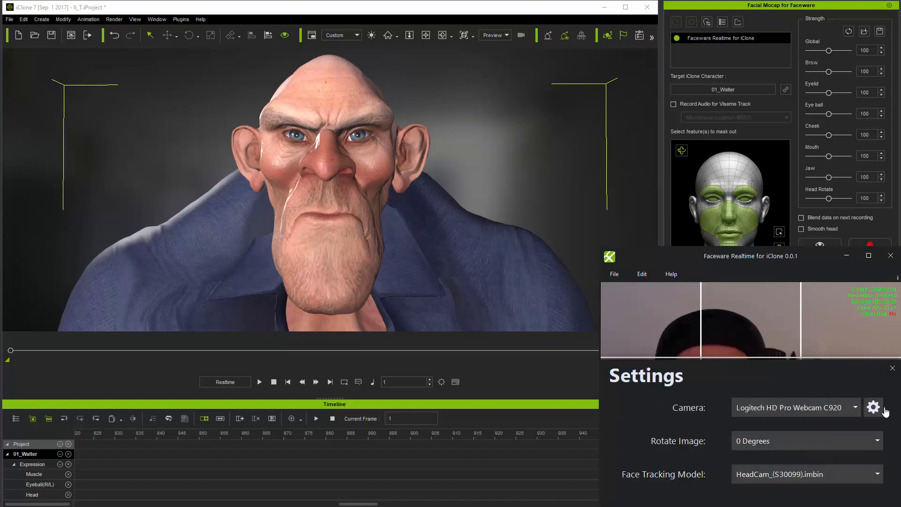